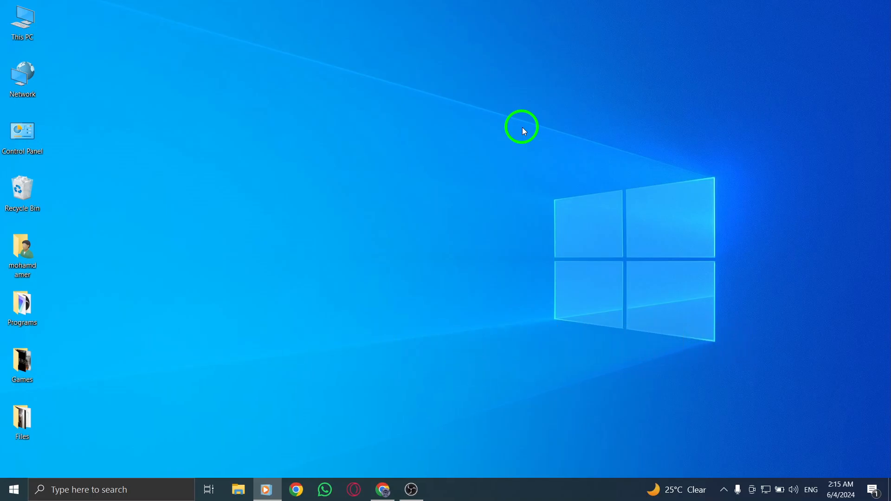
Step: Navigate Chrome from the X home feed to help.twitter.com via the address bar
left_click(21, 422)
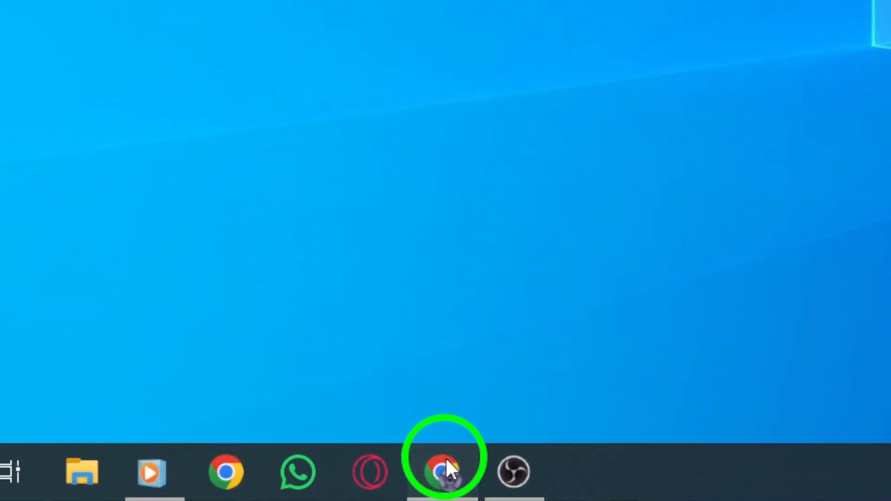
left_click(440, 471)
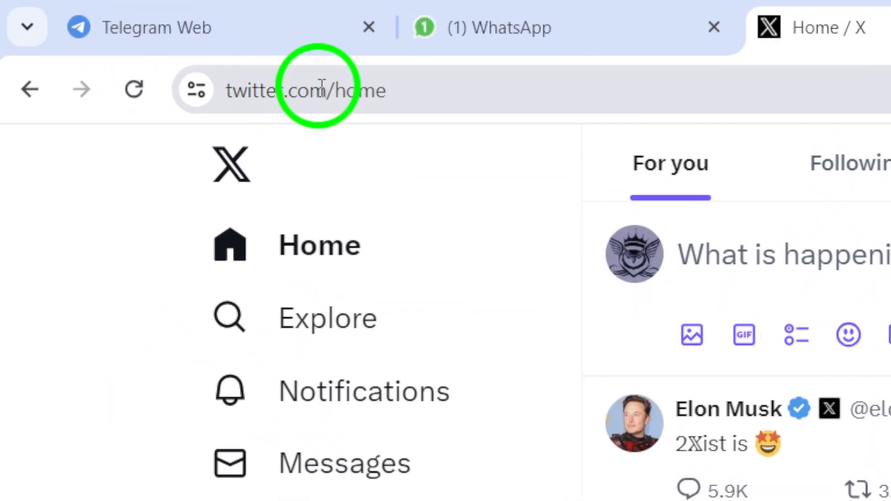
left_click(307, 90)
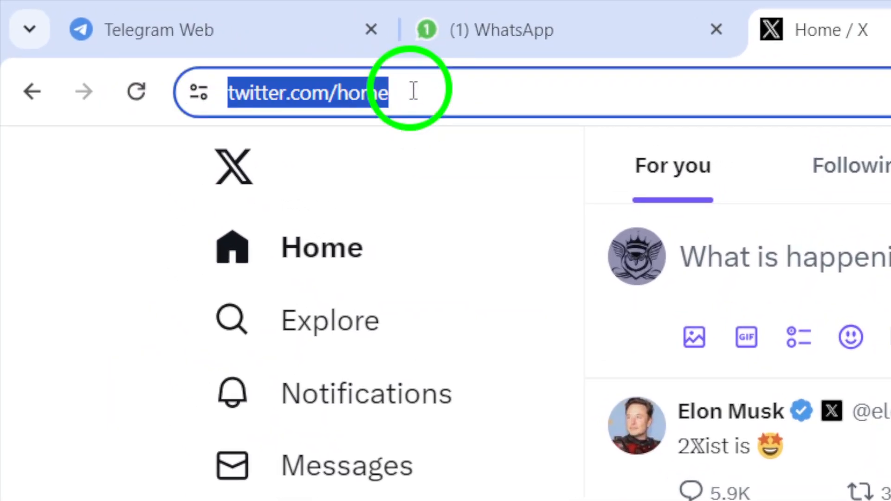
type("help.twitter.com/en")
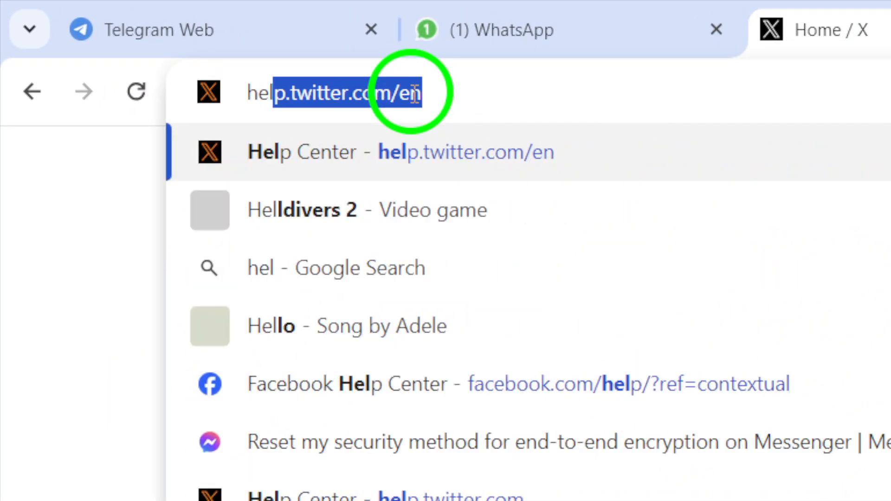
type("help.tw")
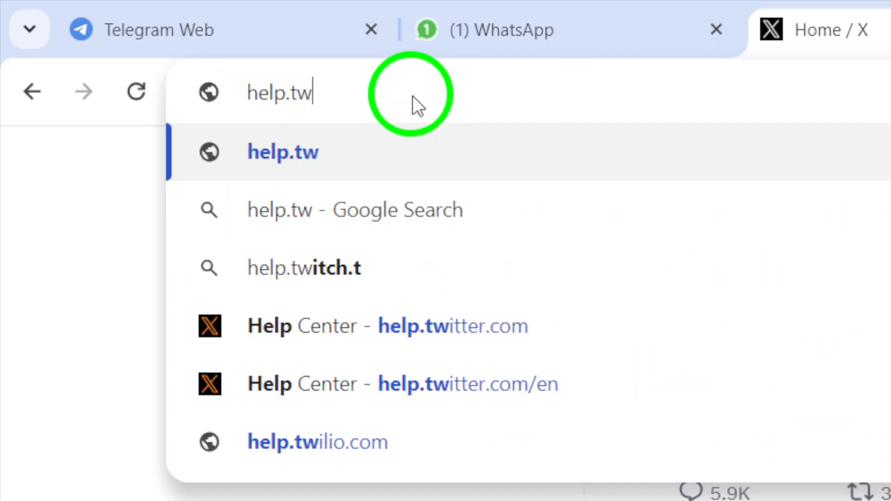
type("itter")
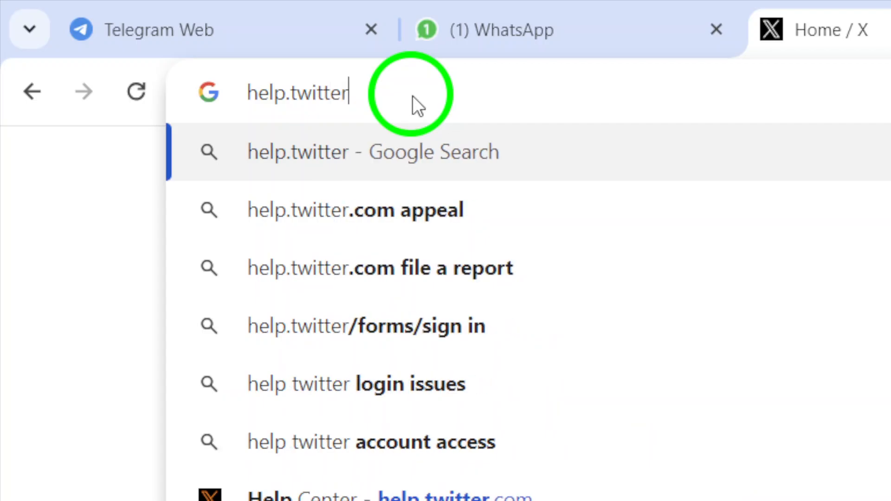
type(".com/en")
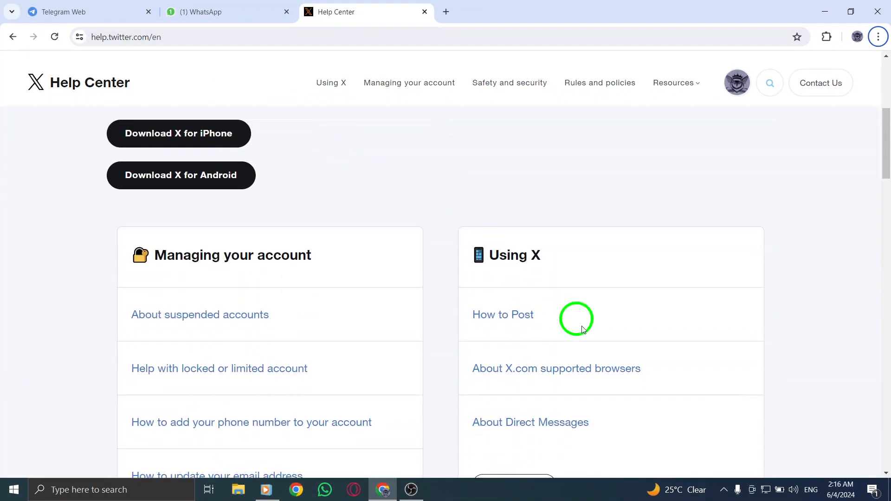
scroll("down", 3)
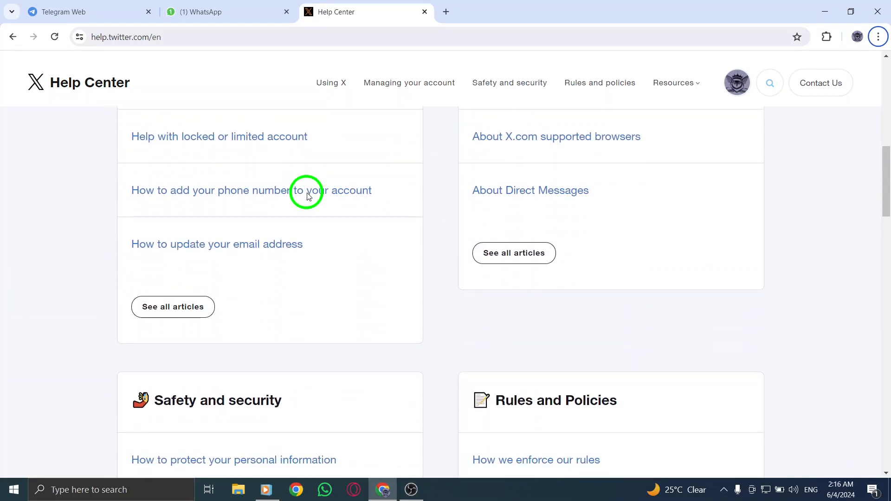
scroll("up", 3)
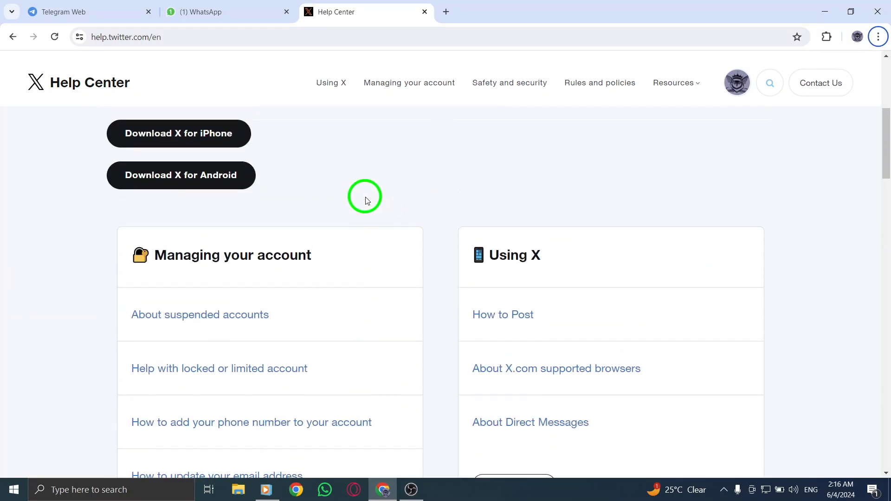
scroll("down", 3)
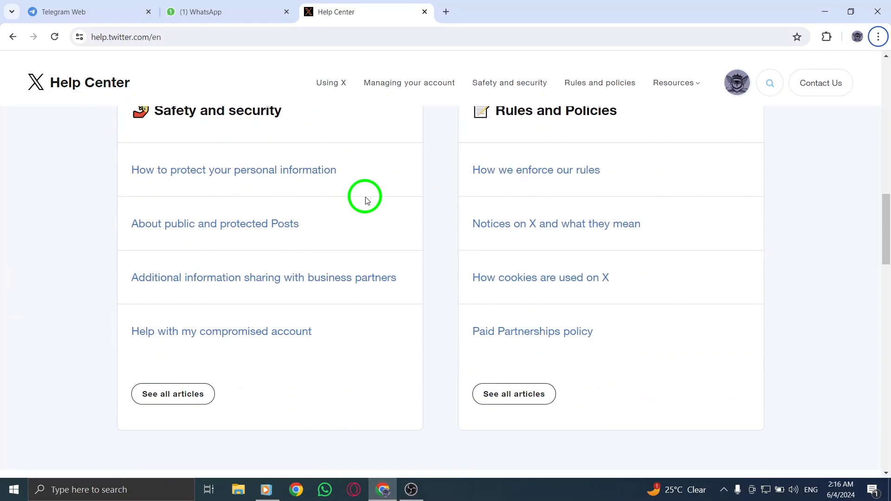
scroll("down", 3)
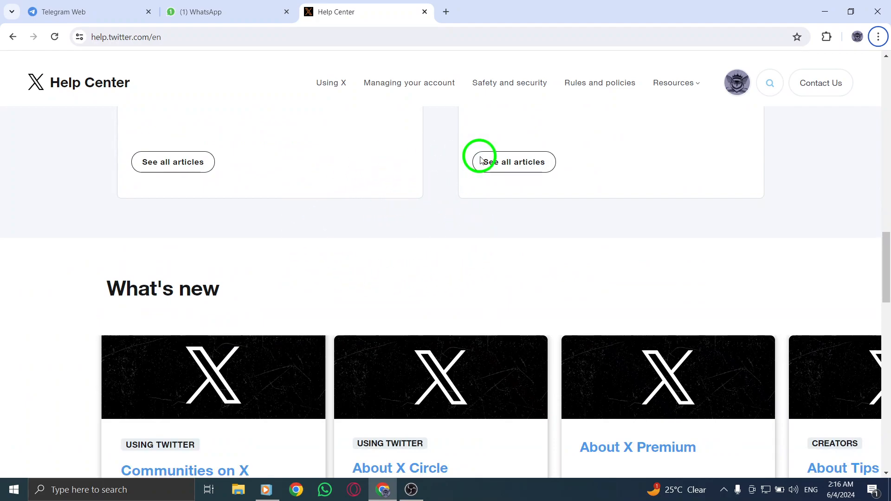
scroll("down", 3)
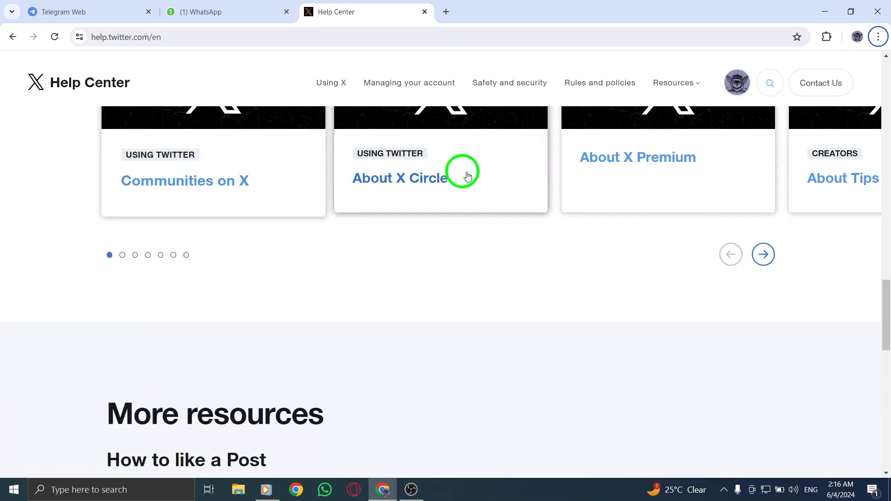
scroll("down", 3)
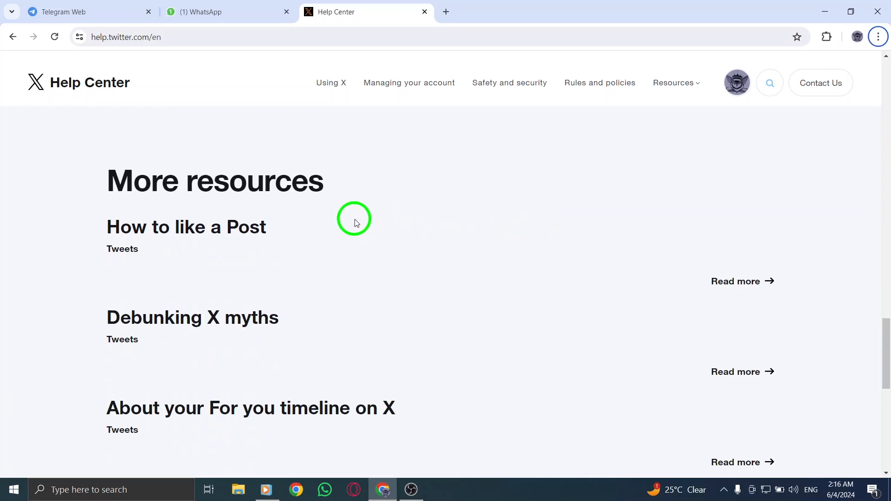
scroll("down", 3)
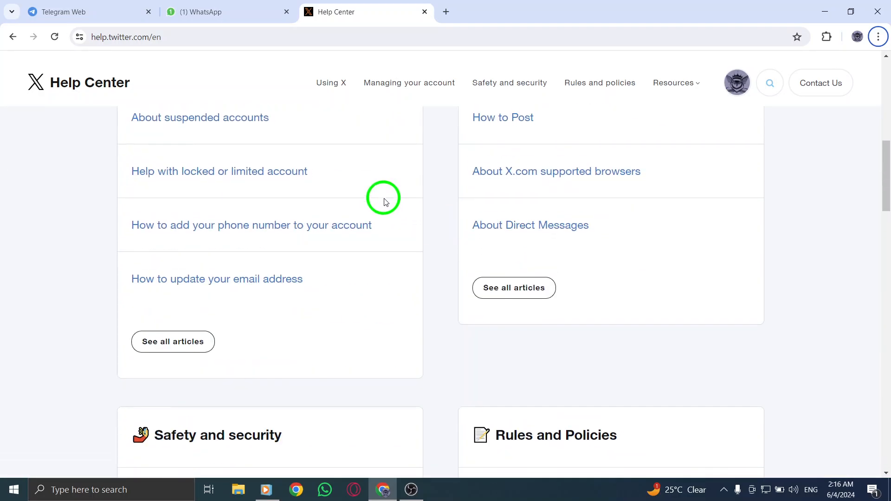
scroll("up", 3)
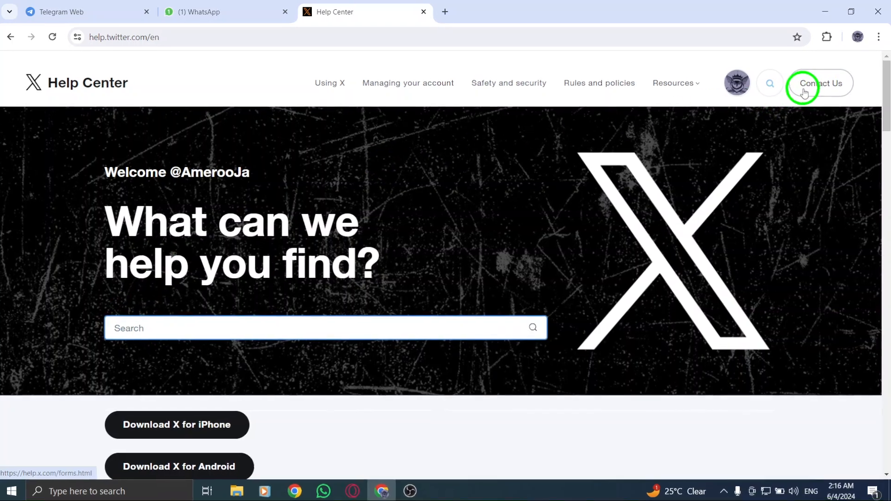
mouse_move(656, 131)
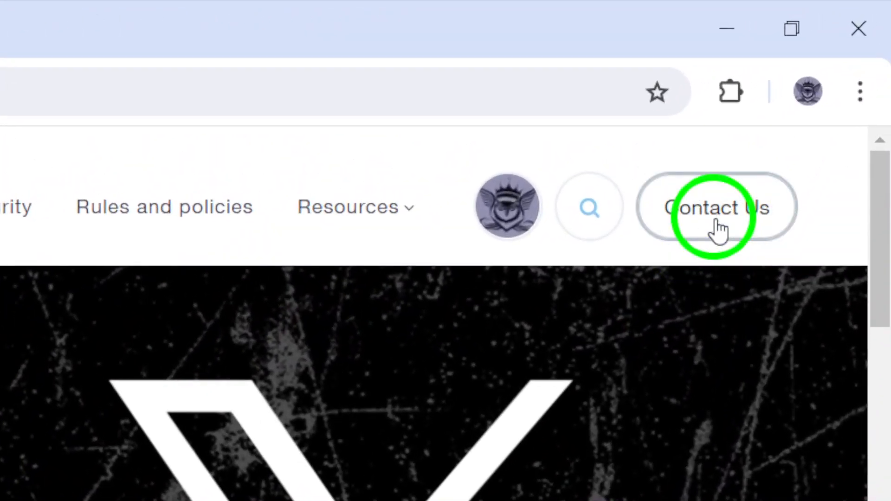
Step: Go to the Help Center's Contact Us forms page with its Select a topic list
left_click(715, 207)
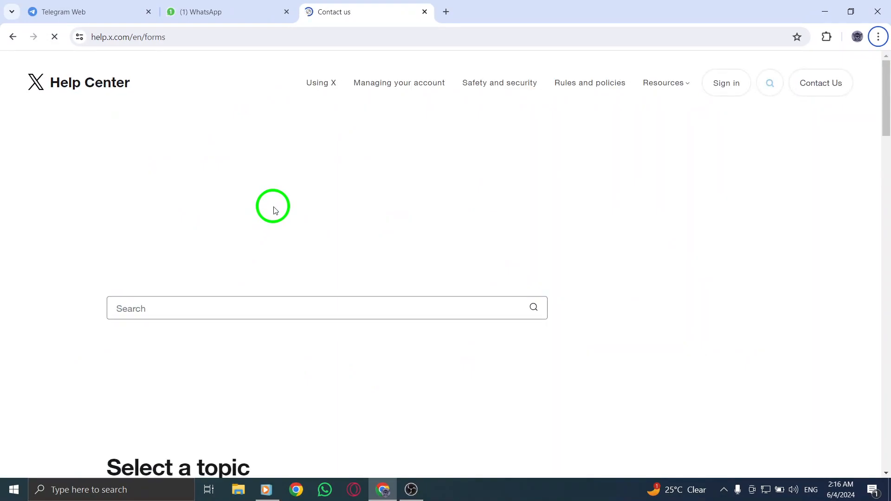
mouse_move(303, 204)
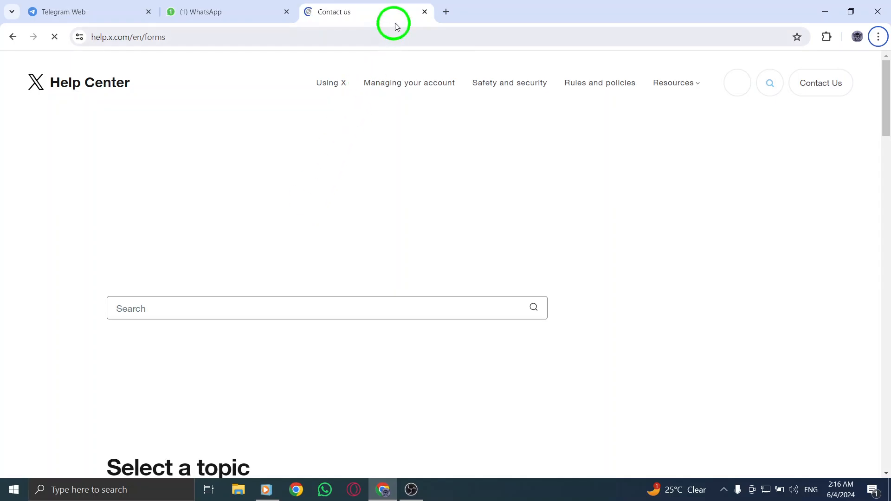
Step: Close the Contact us tab, returning the browser to WhatsApp Web chats
left_click(424, 11)
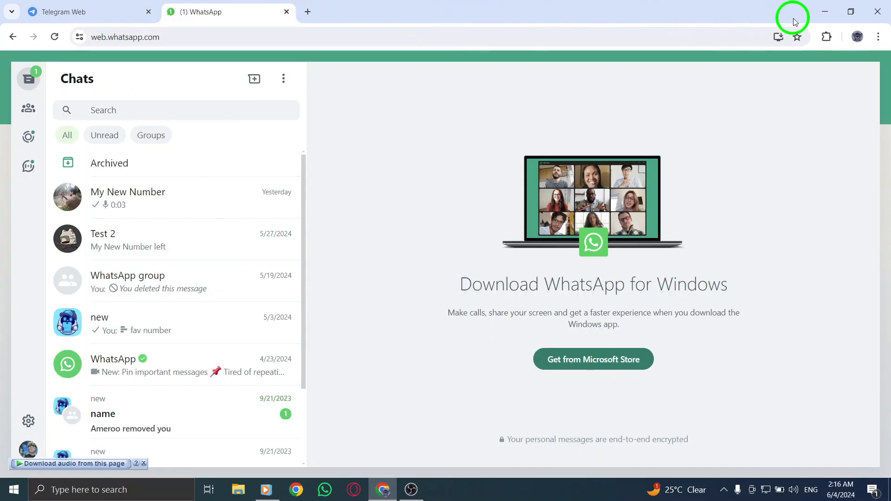